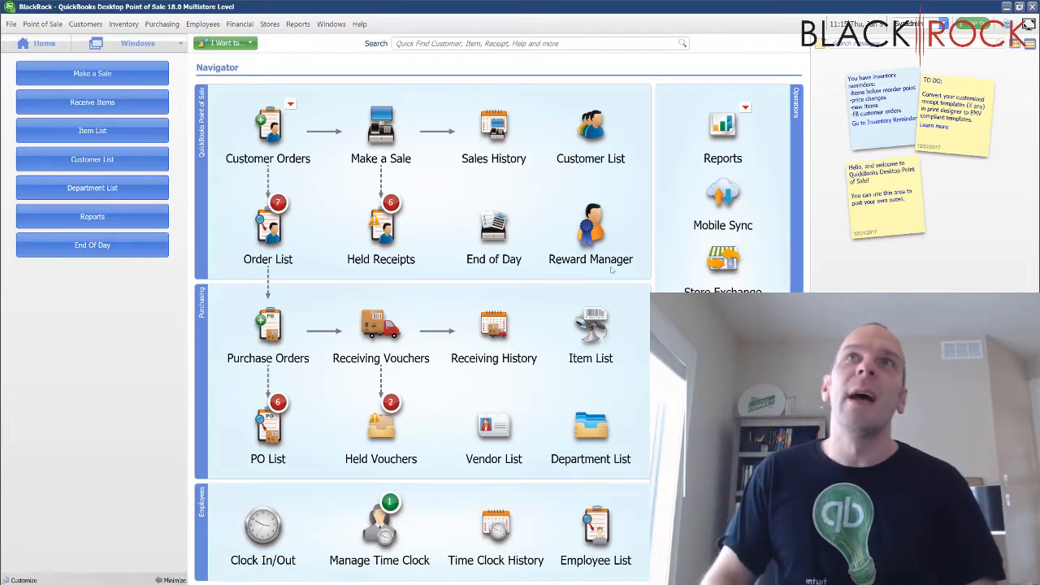
pyautogui.moveTo(591, 130)
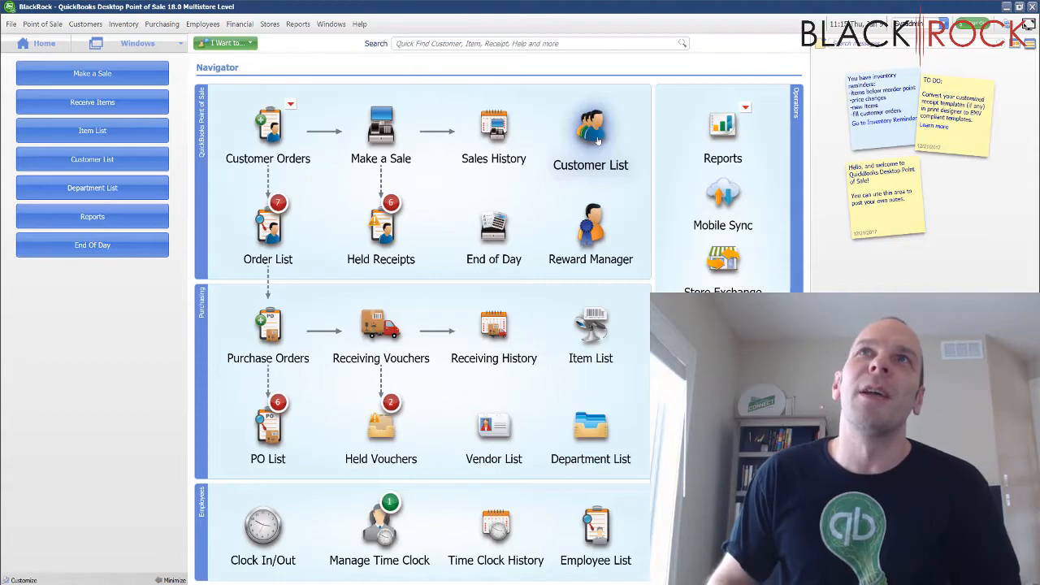
# Bring up the Customer List from the Navigator home screen.
pyautogui.click(592, 126)
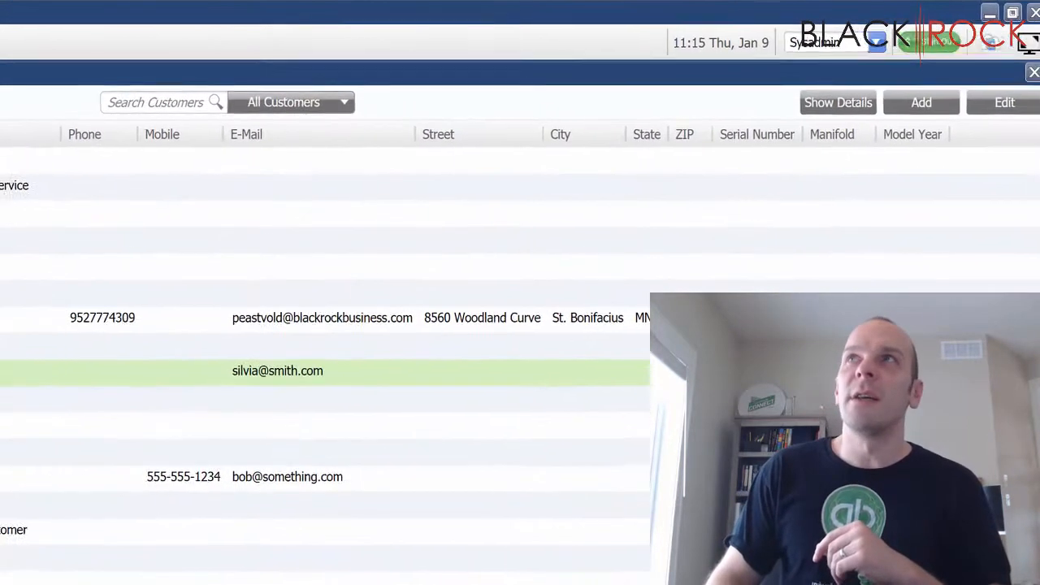
pyautogui.click(838, 102)
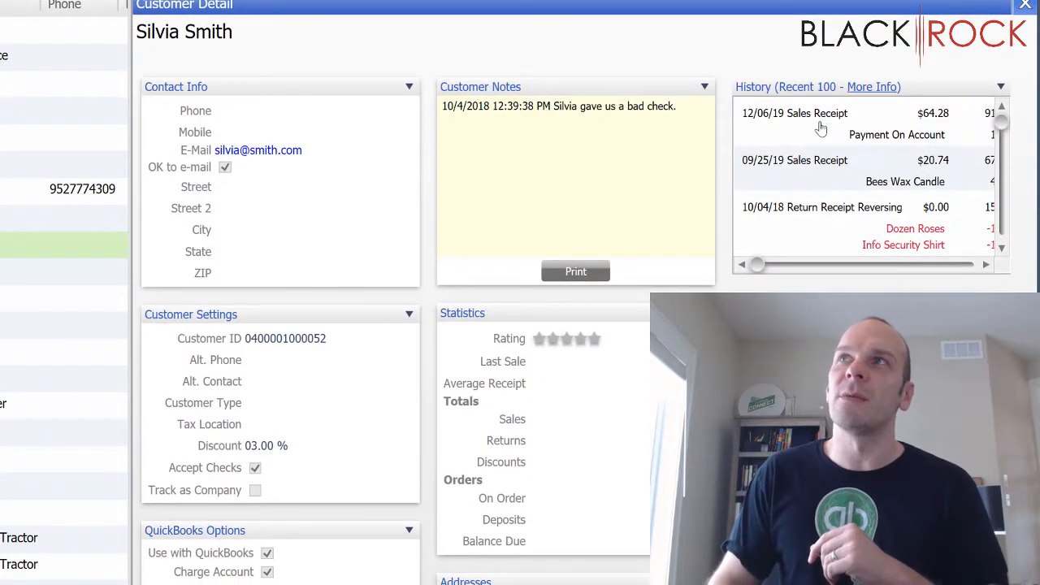
pyautogui.scroll(-3)
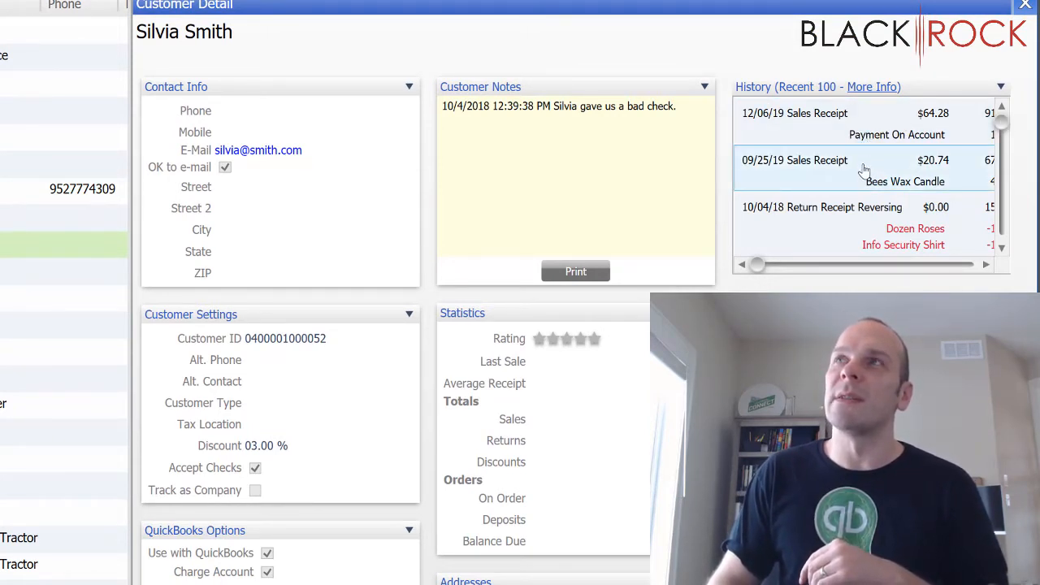
pyautogui.click(870, 124)
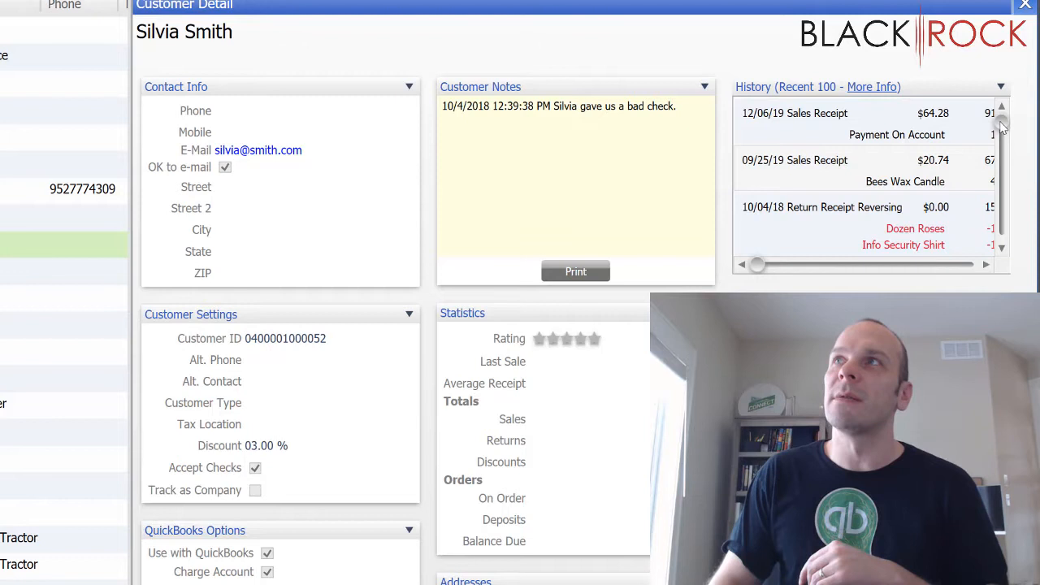
pyautogui.scroll(-3)
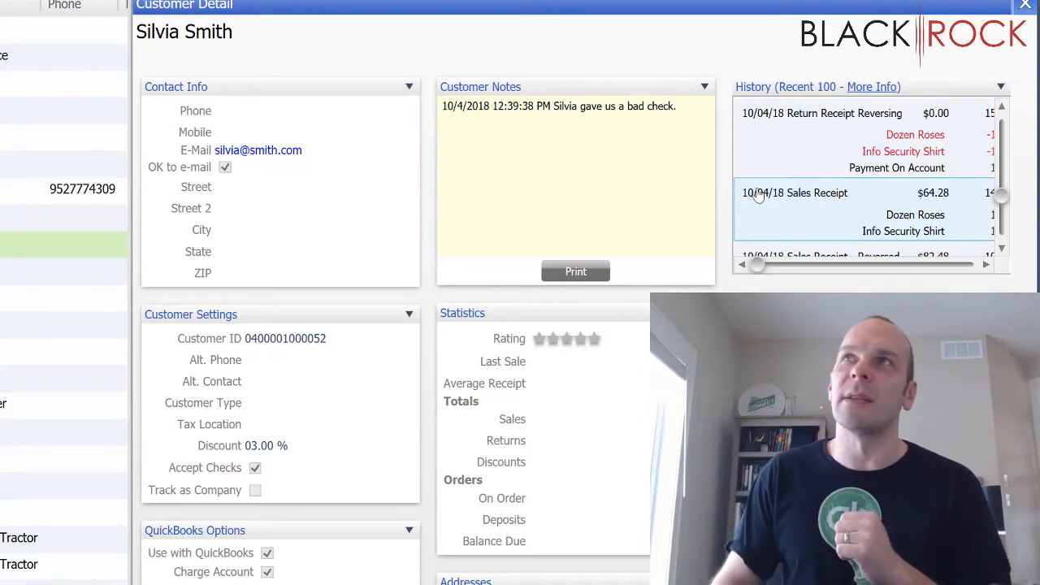
pyautogui.moveTo(855, 208)
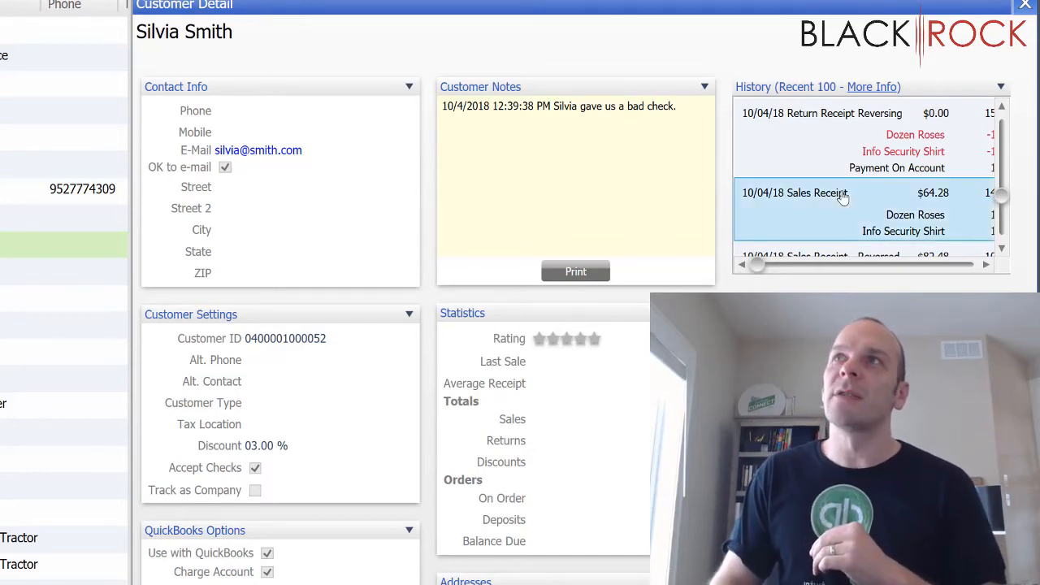
pyautogui.click(821, 192)
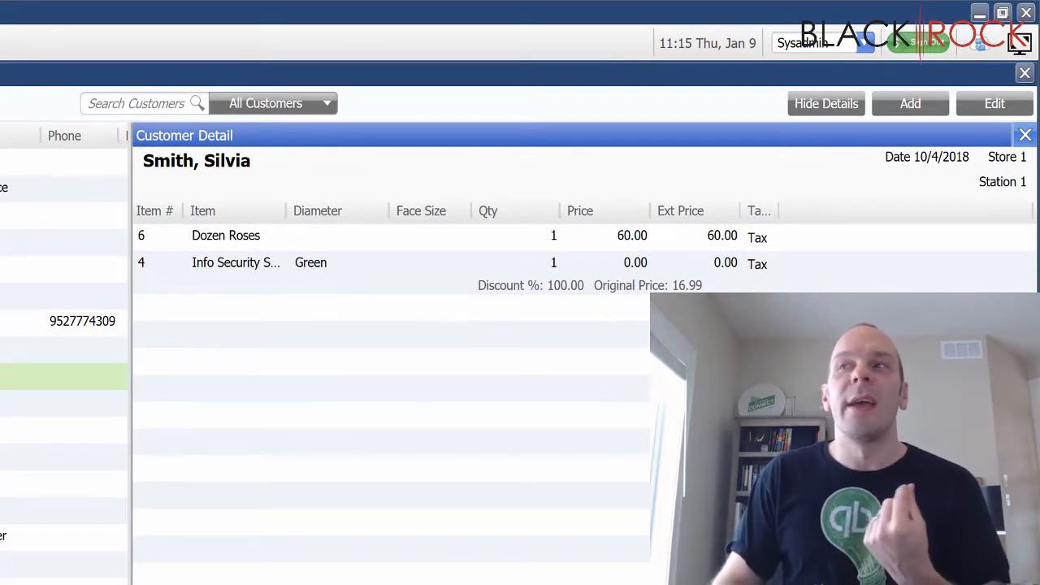
pyautogui.moveTo(555, 406)
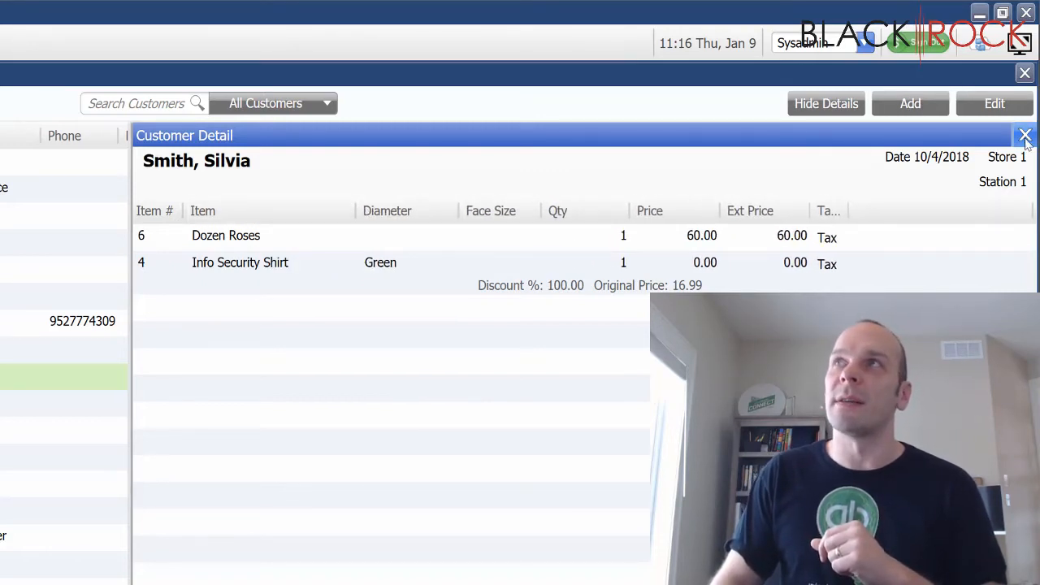
pyautogui.click(1024, 135)
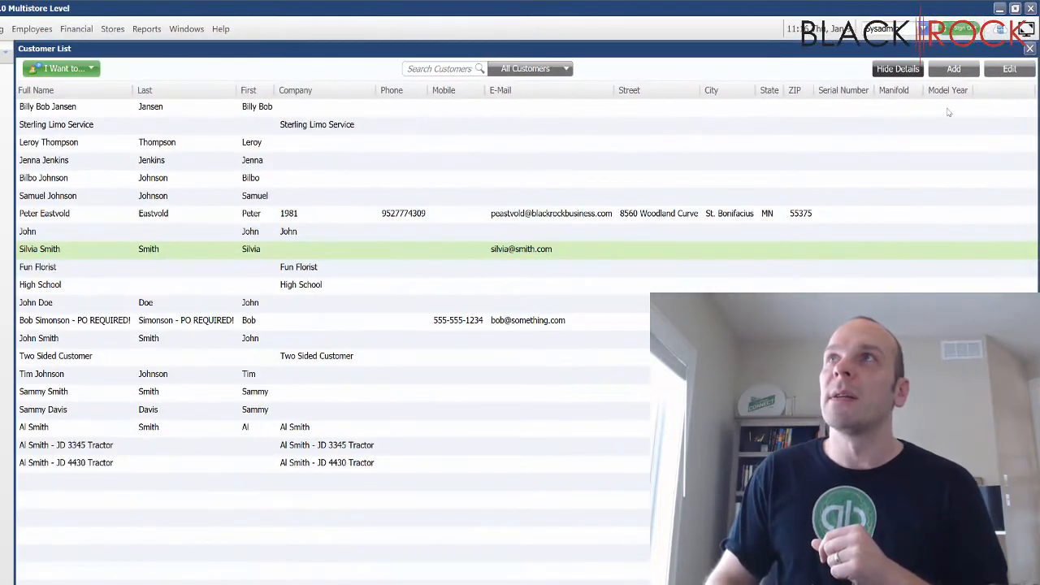
pyautogui.click(897, 69)
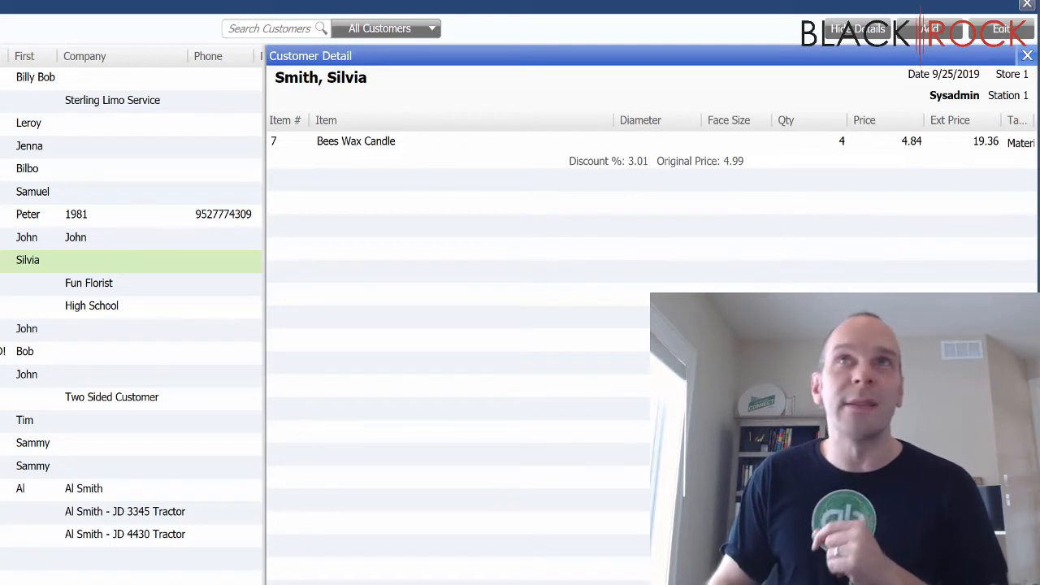
pyautogui.moveTo(393, 240)
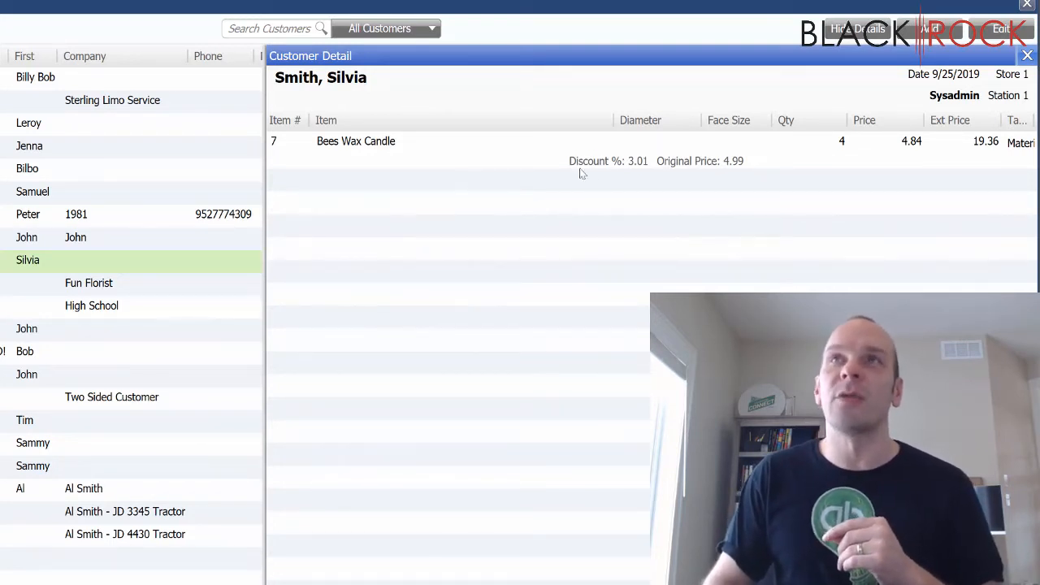
pyautogui.moveTo(826, 159)
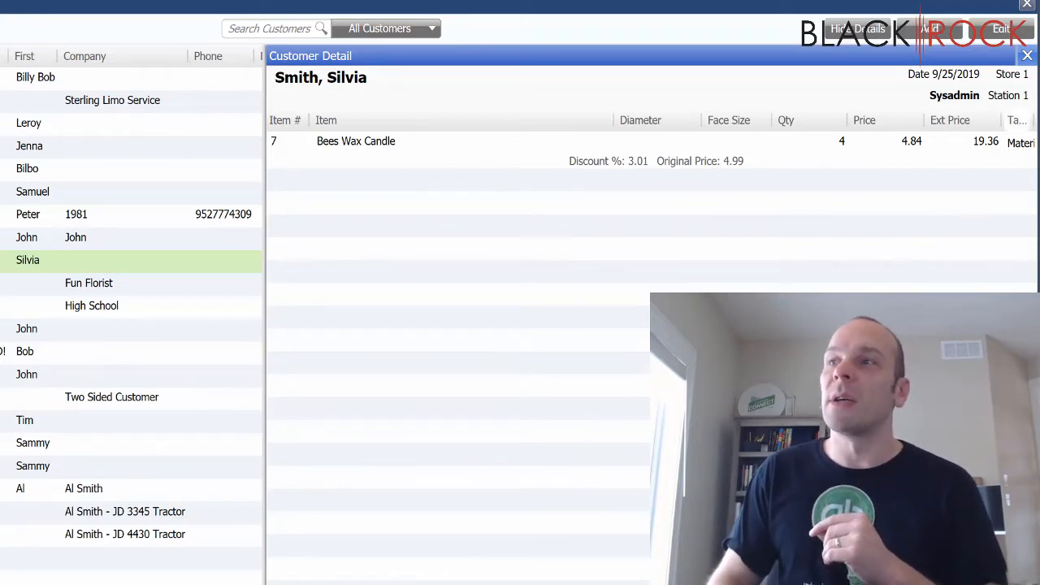
pyautogui.click(858, 29)
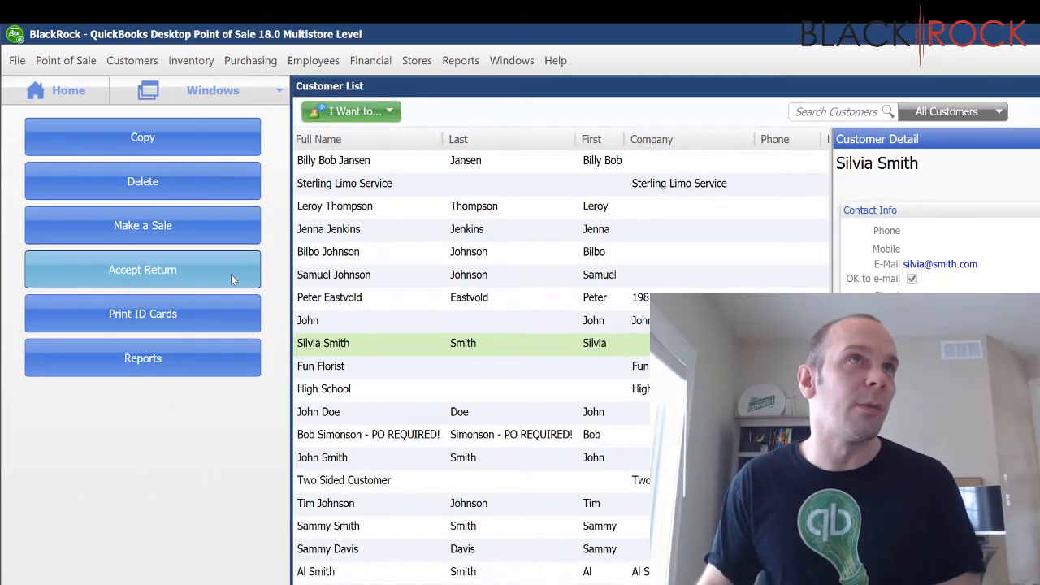
# Start a return from receipt #67, marking 2 Bees Wax Candles and adding them to the receipt.
pyautogui.click(143, 270)
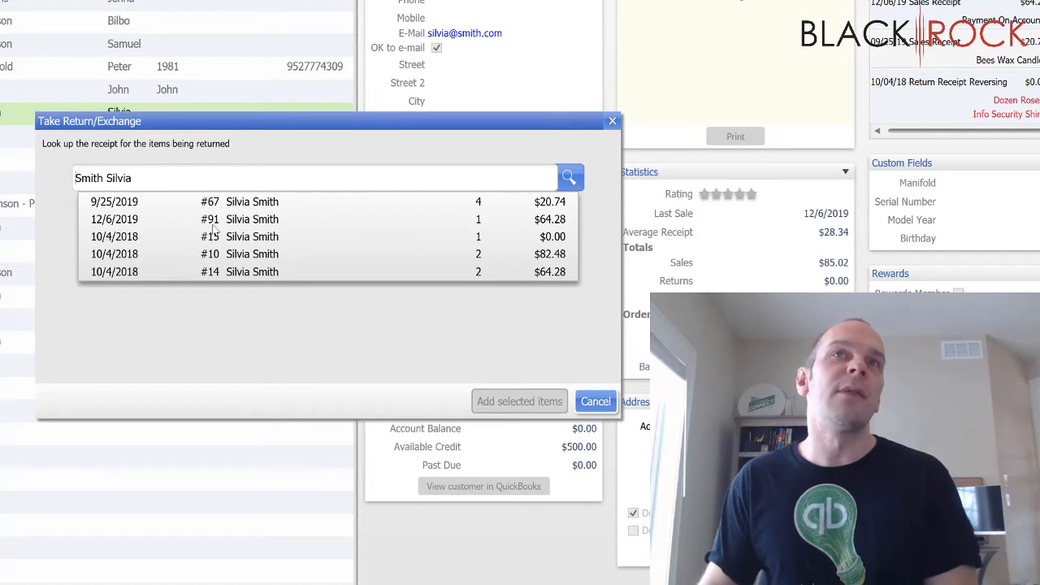
pyautogui.moveTo(299, 241)
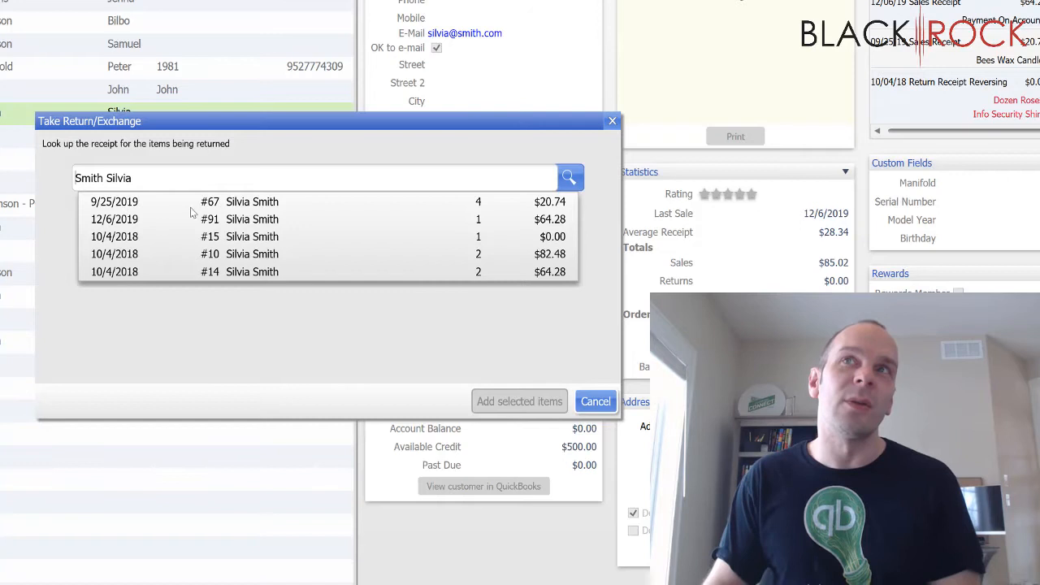
pyautogui.moveTo(296, 201)
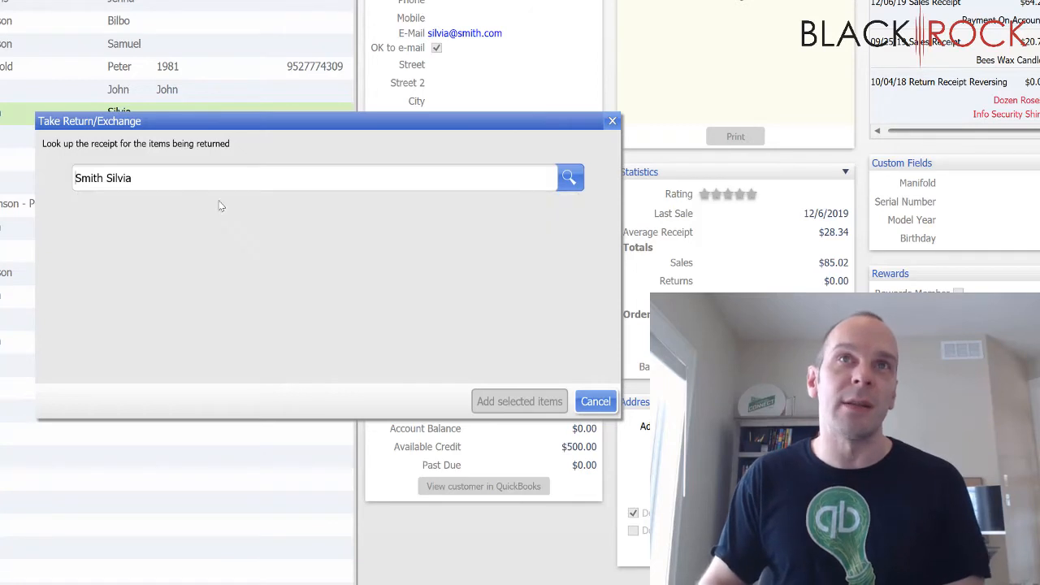
pyautogui.click(569, 177)
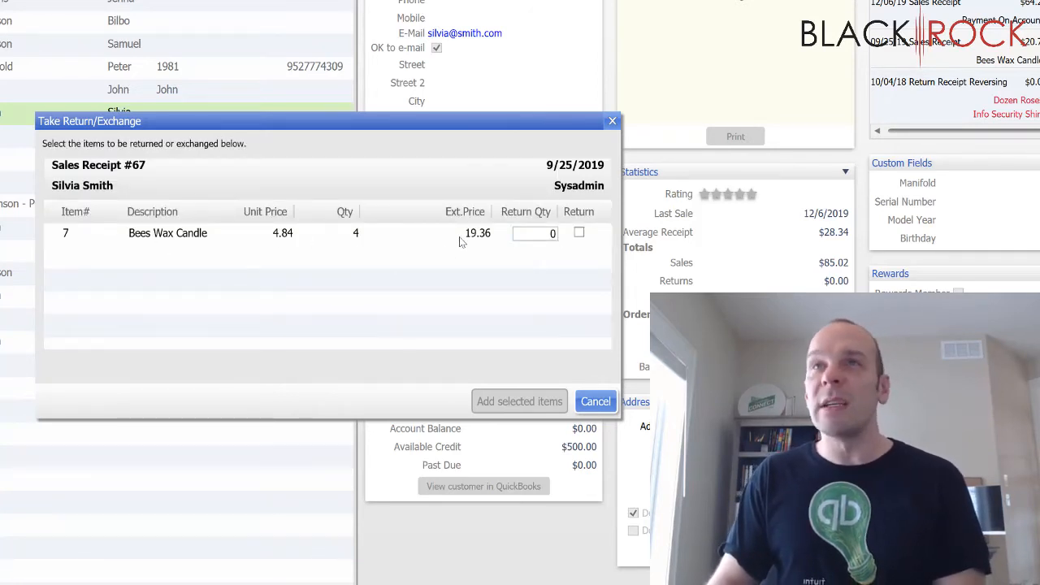
pyautogui.click(535, 234)
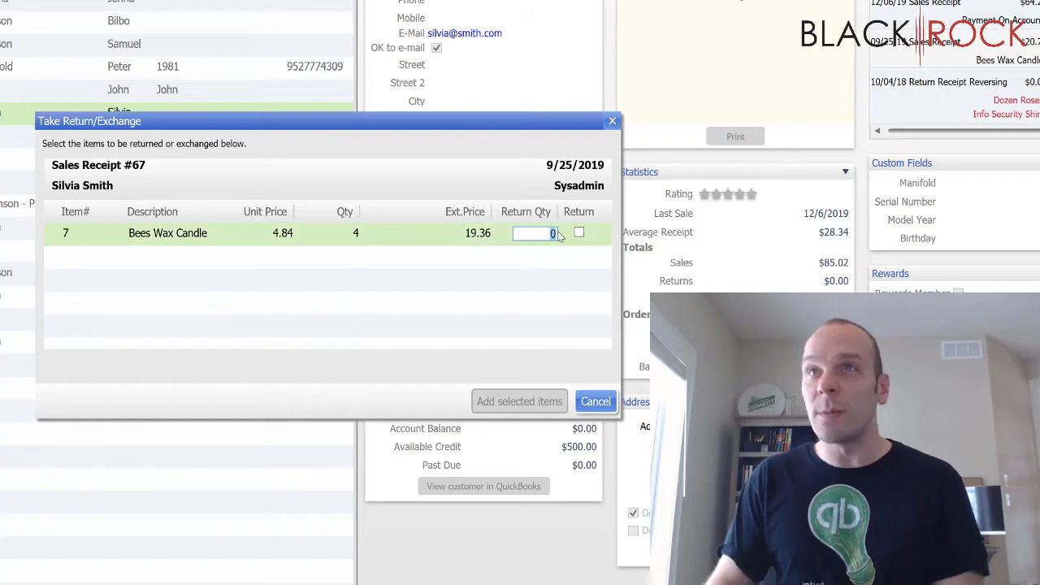
pyautogui.click(579, 231)
pyautogui.write('2')
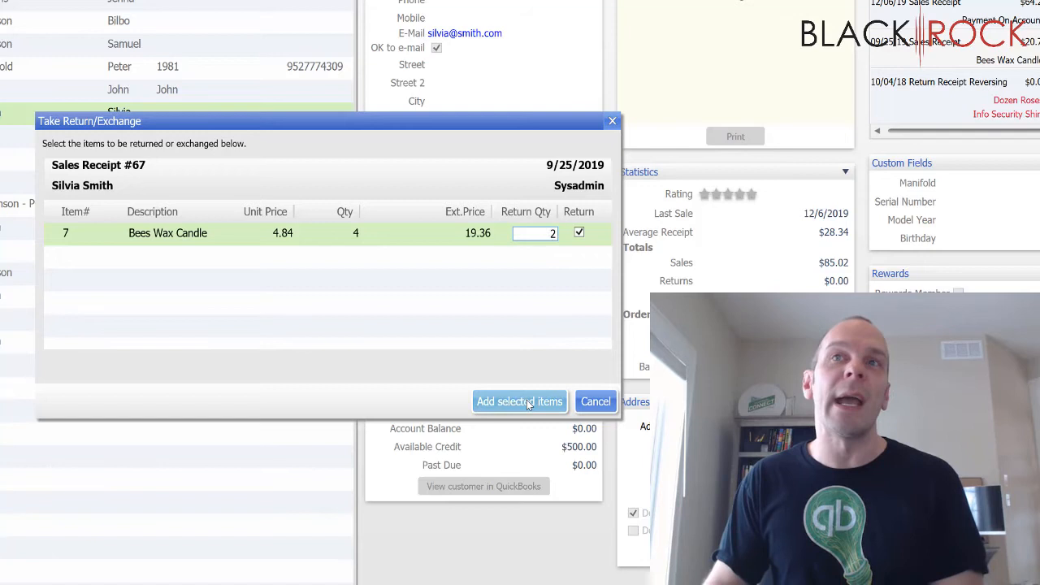
pyautogui.click(520, 401)
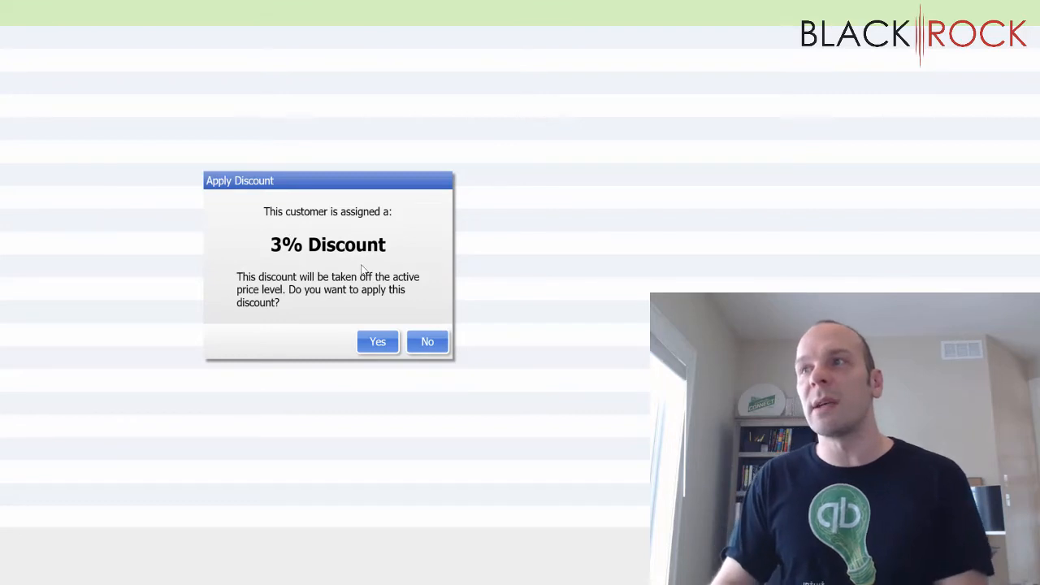
pyautogui.moveTo(381, 257)
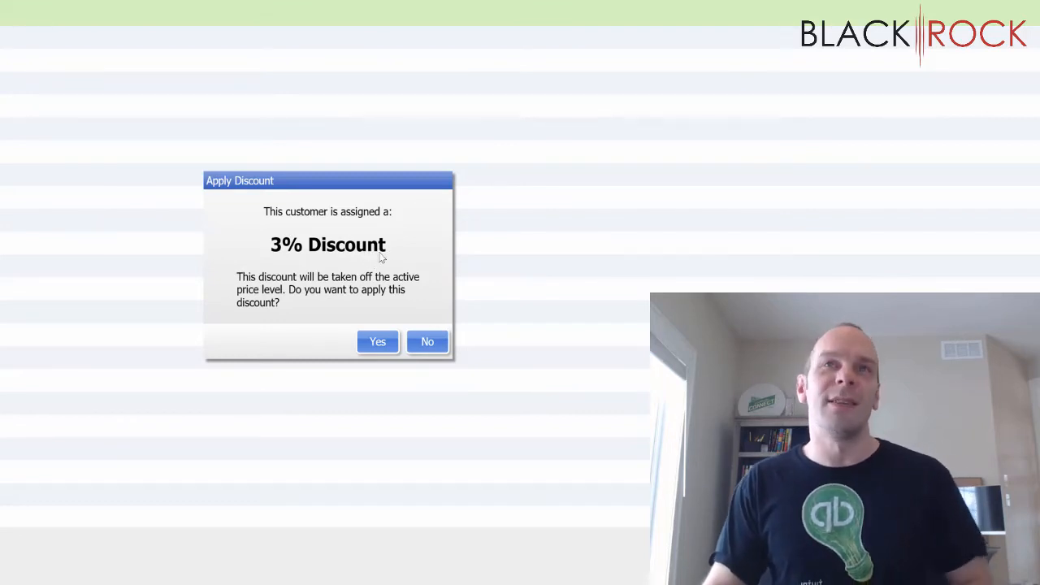
pyautogui.moveTo(398, 260)
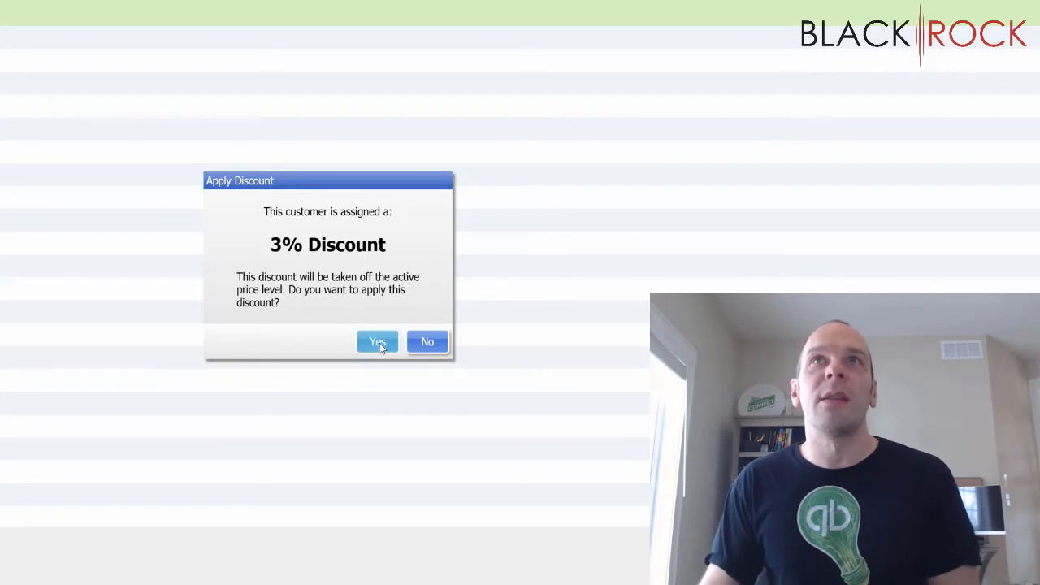
# Apply the customer's 3% discount and decline the Rewards Program enrollment.
pyautogui.click(377, 341)
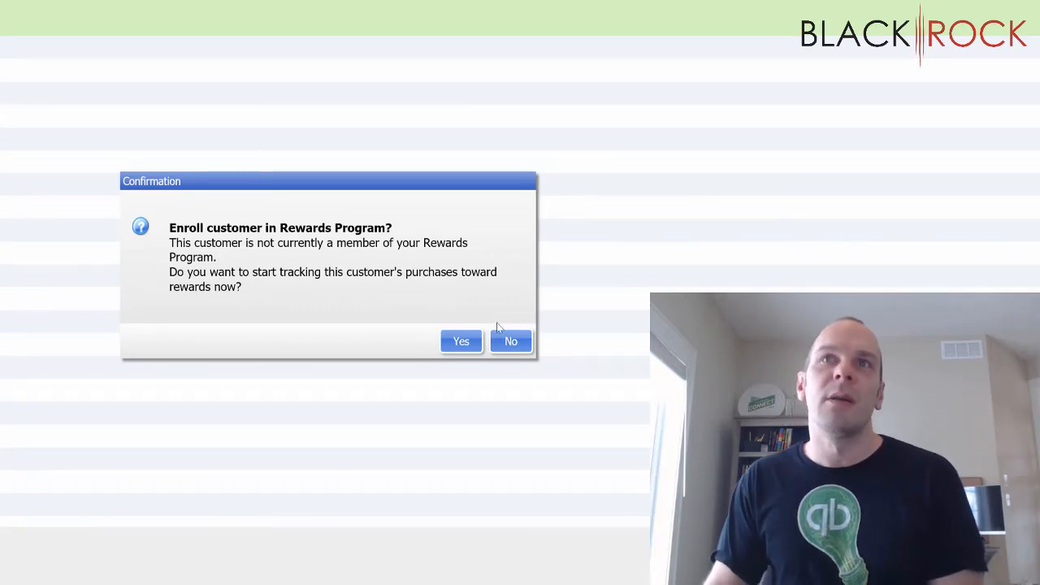
pyautogui.click(510, 341)
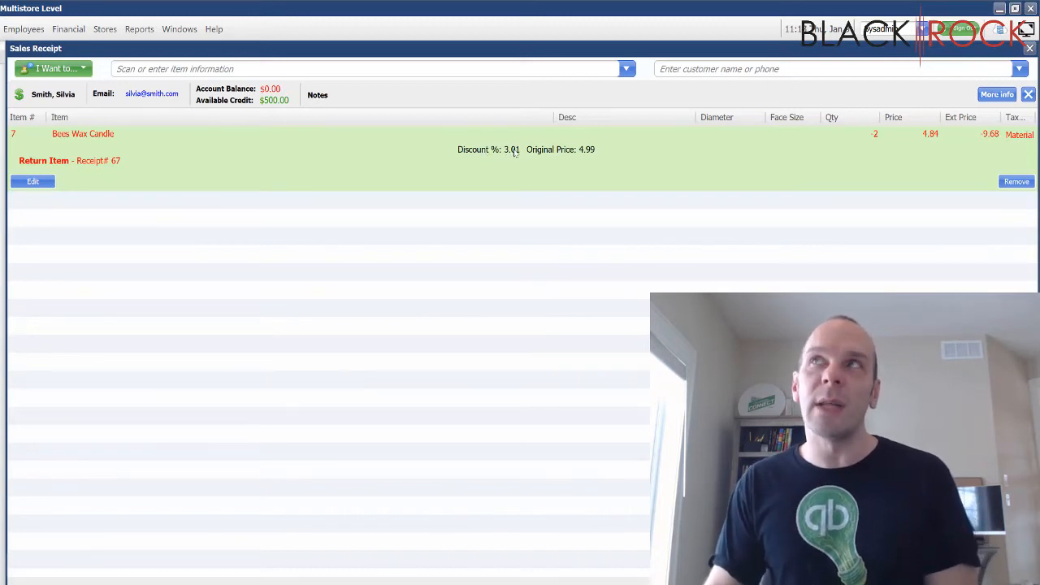
pyautogui.moveTo(705, 179)
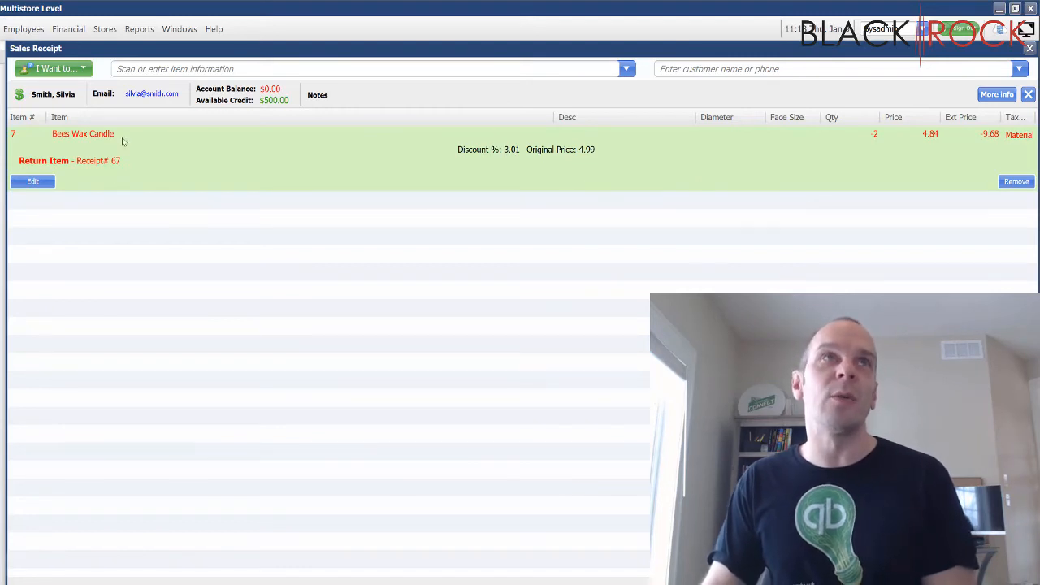
pyautogui.moveTo(159, 152)
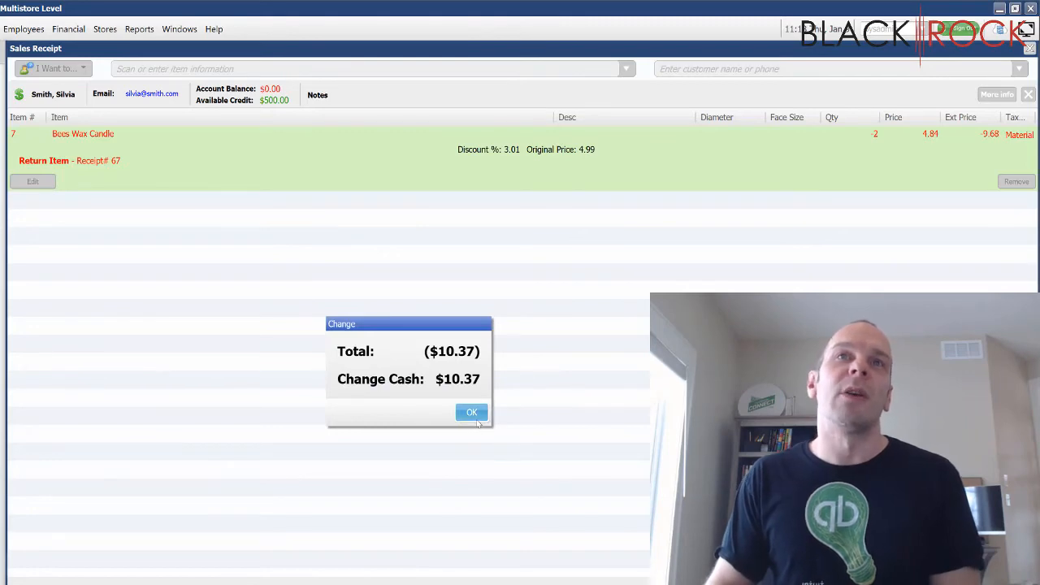
# Confirm the $10.37 cash refund and preview the return receipt for printing.
pyautogui.click(471, 413)
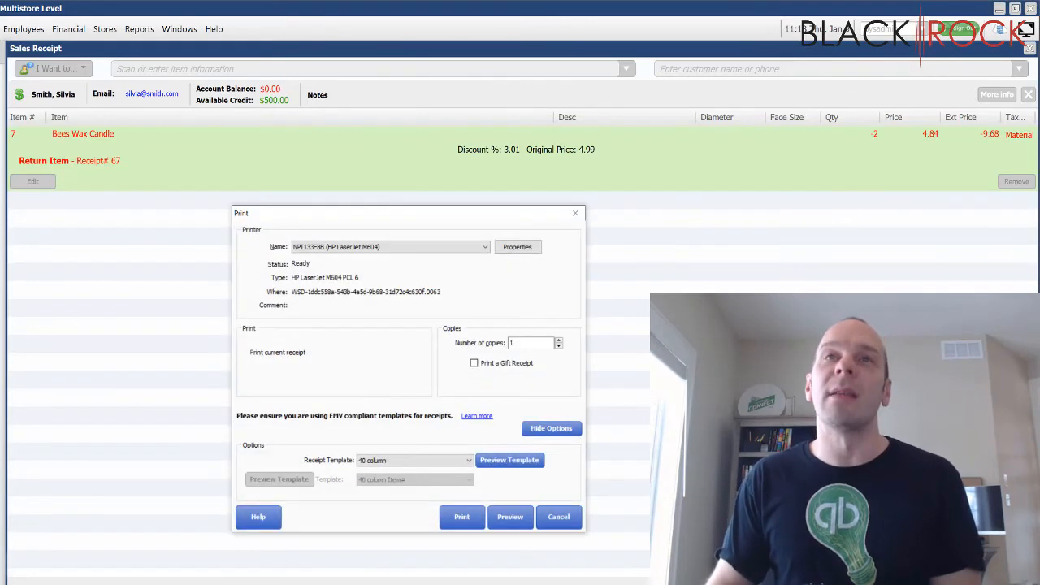
pyautogui.click(511, 516)
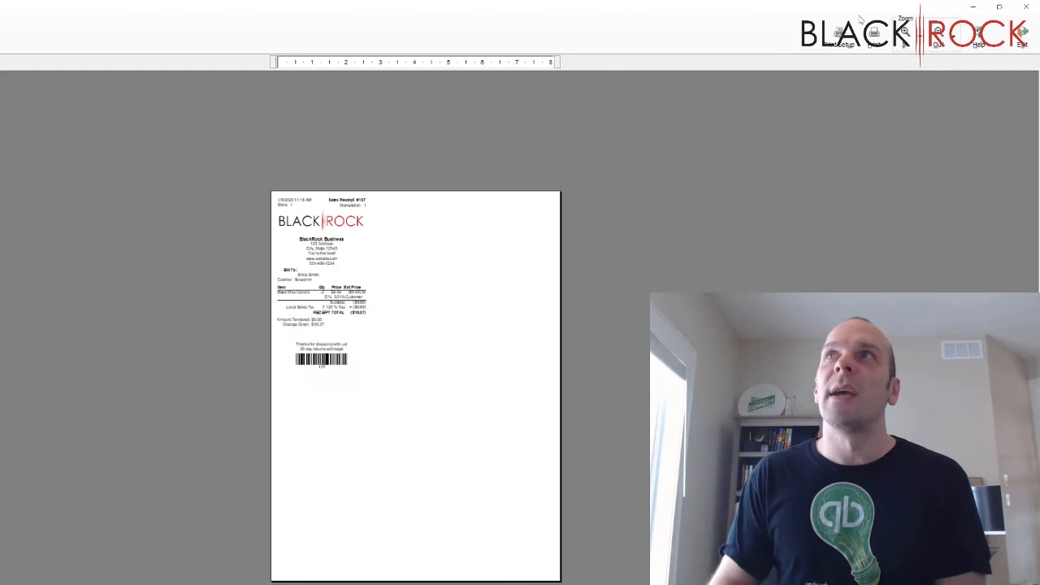